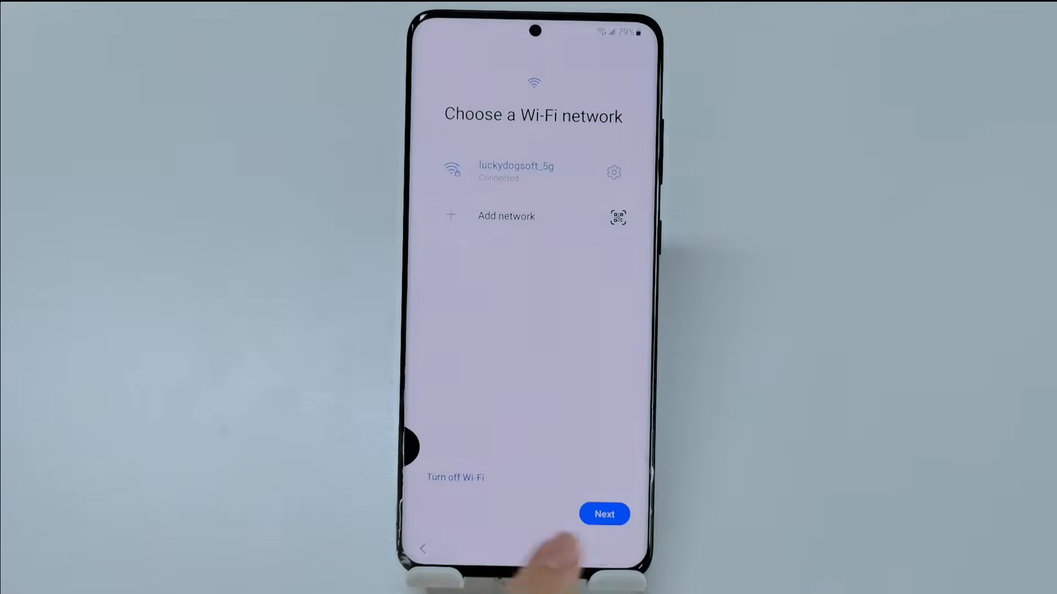
Advance past the Choose a Wi-Fi network screen to reach Google account verification
click(603, 514)
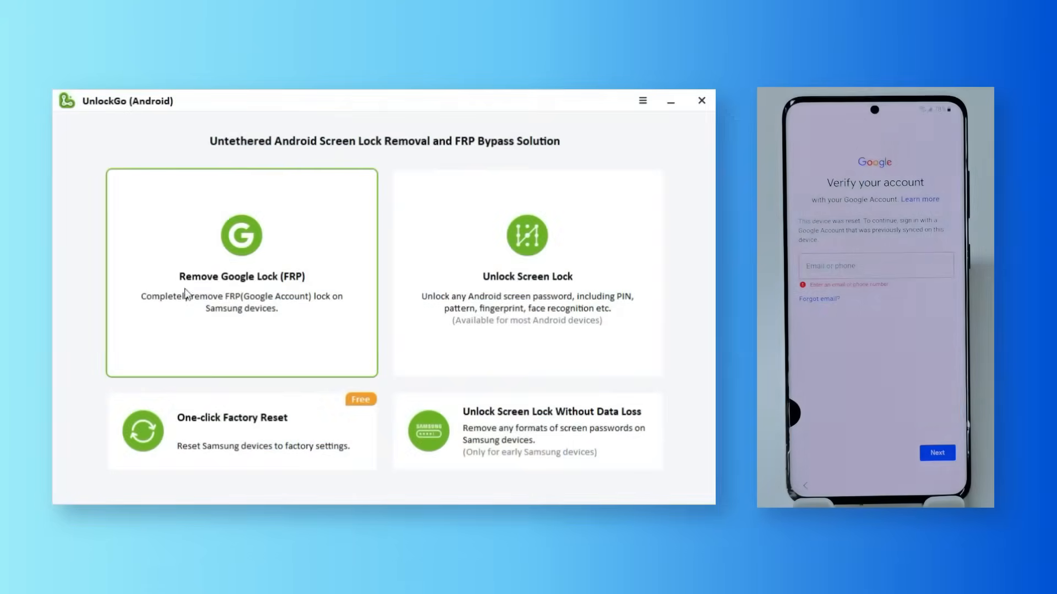
Start Remove Google Lock (FRP) in UnlockGo with All Android versions selected
click(241, 273)
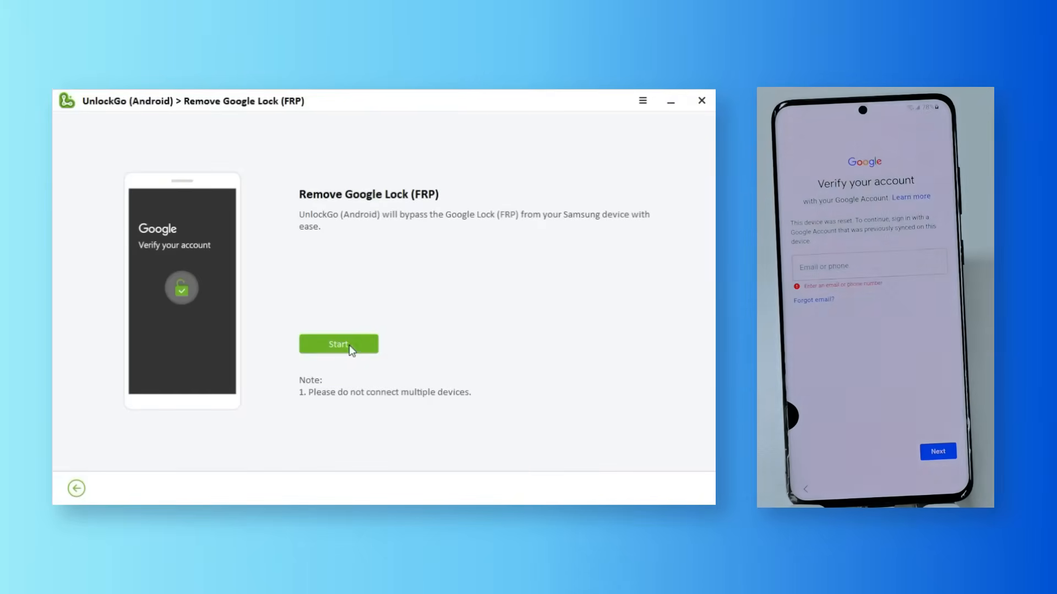
click(338, 343)
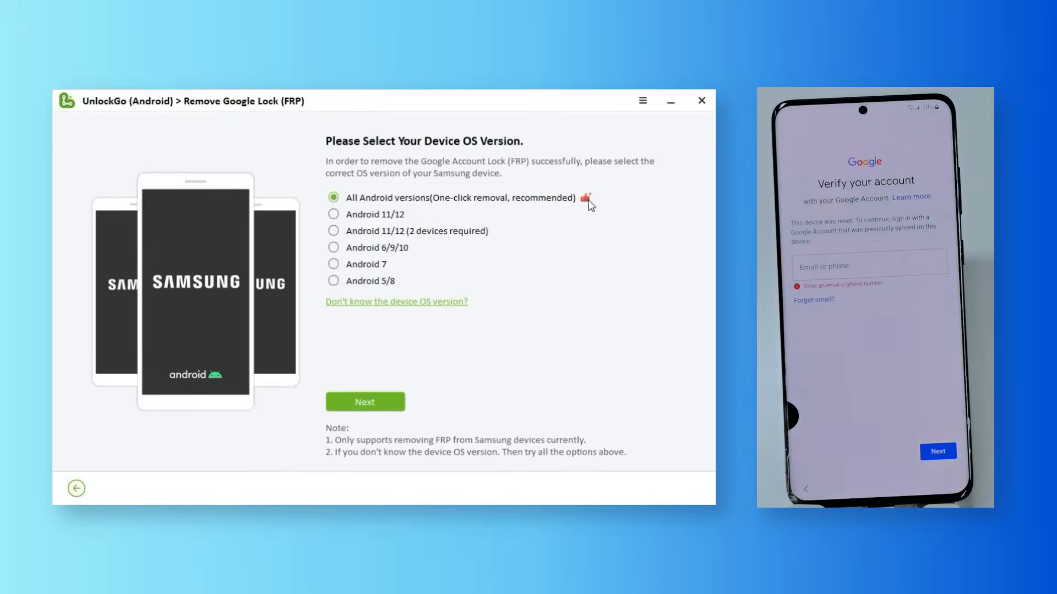
click(364, 402)
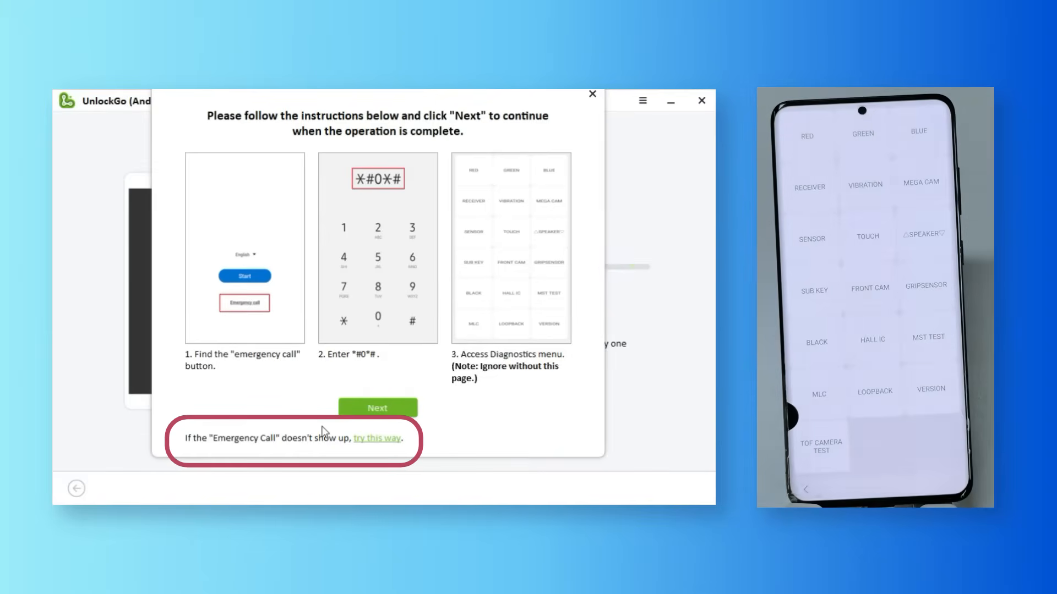
Confirm the phone reached the diagnostics menu via the *#0*# emergency-call code
click(377, 407)
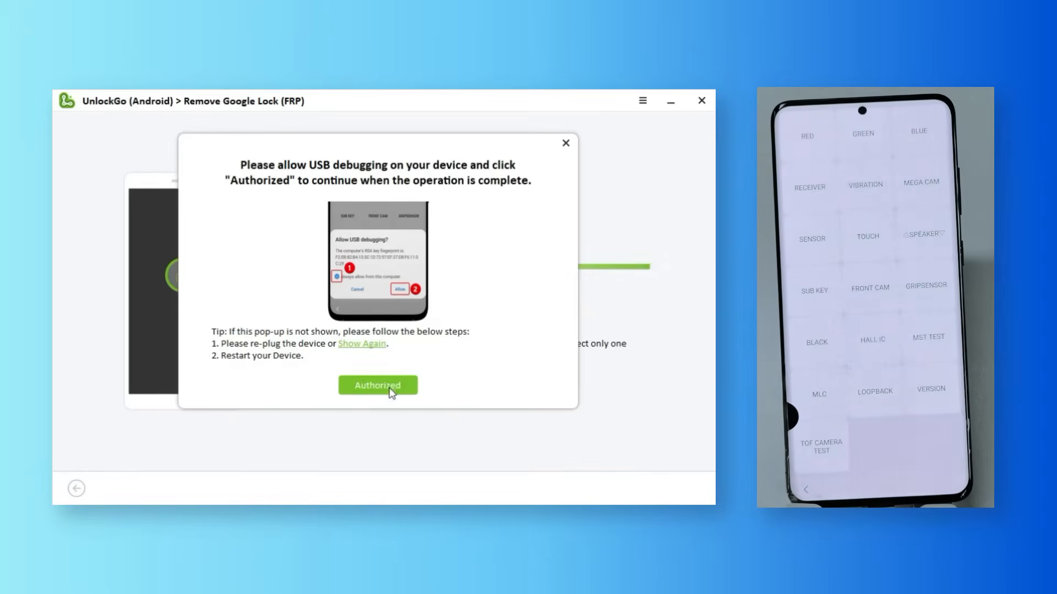
Confirm in UnlockGo that USB debugging was always allowed on the phone
click(378, 386)
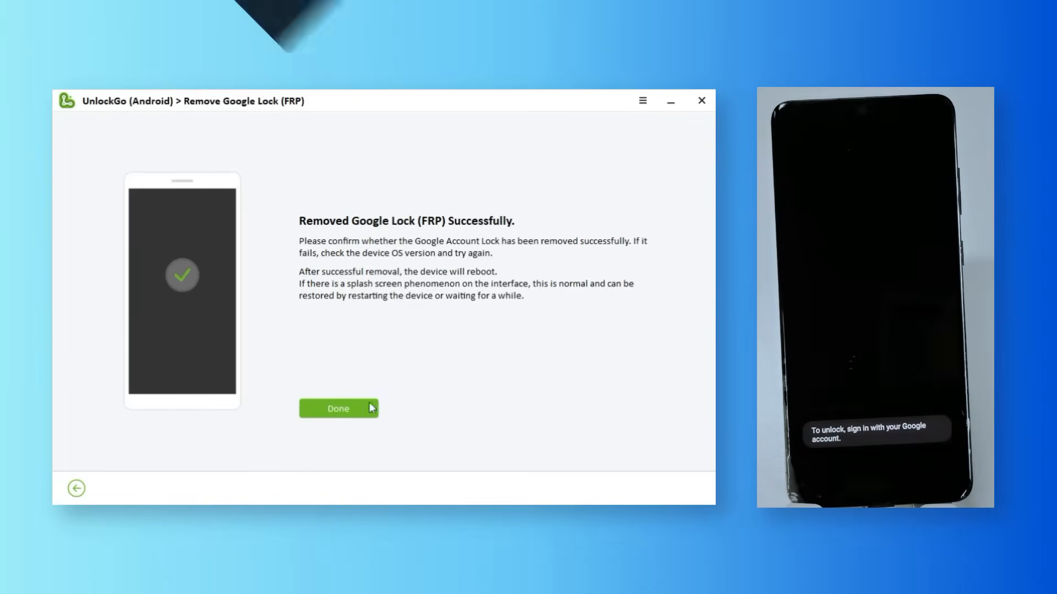
Acknowledge the Removed Google Lock (FRP) Successfully result with Done
click(338, 409)
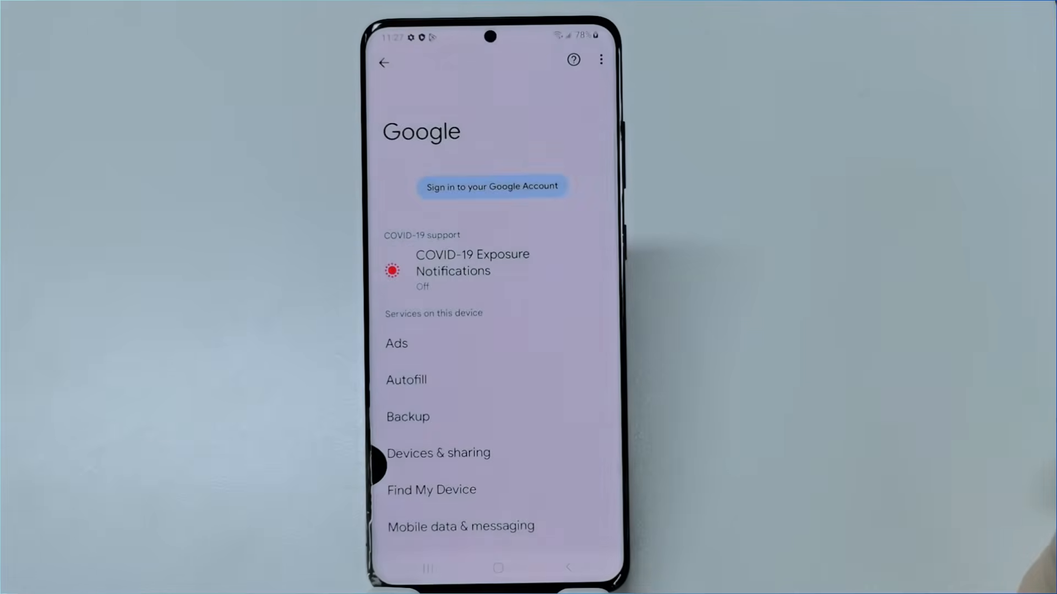
From the Google sign-in page, show Software information confirming Android 13 with One UI 5.0
click(383, 61)
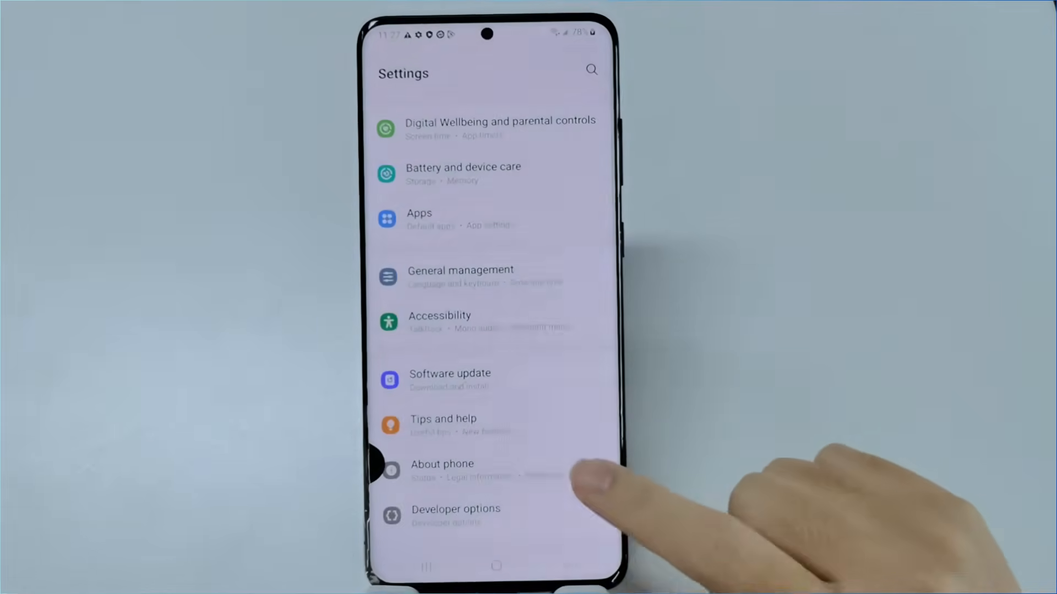
click(441, 463)
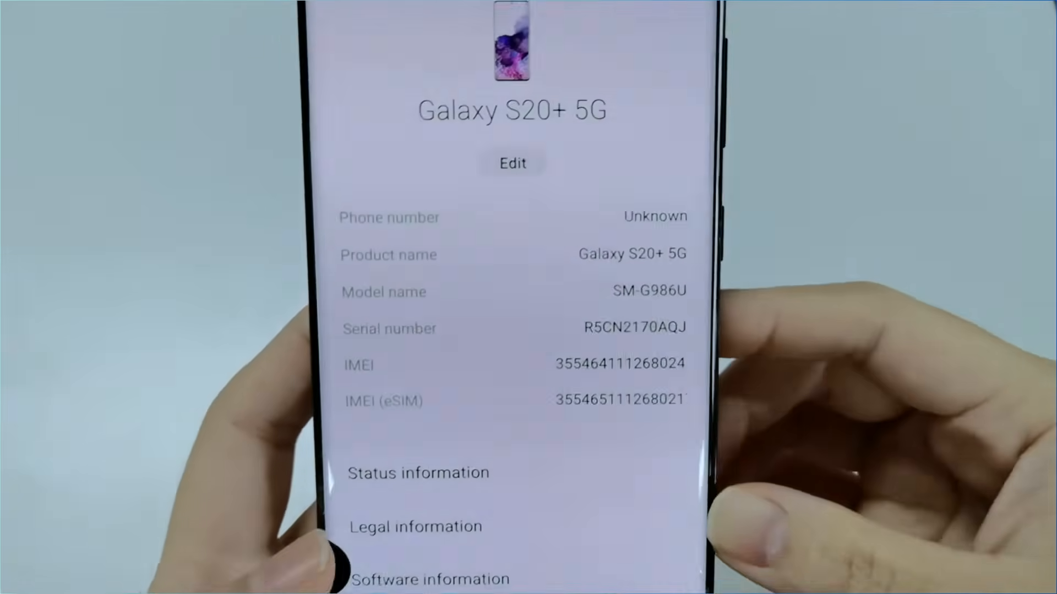
click(430, 577)
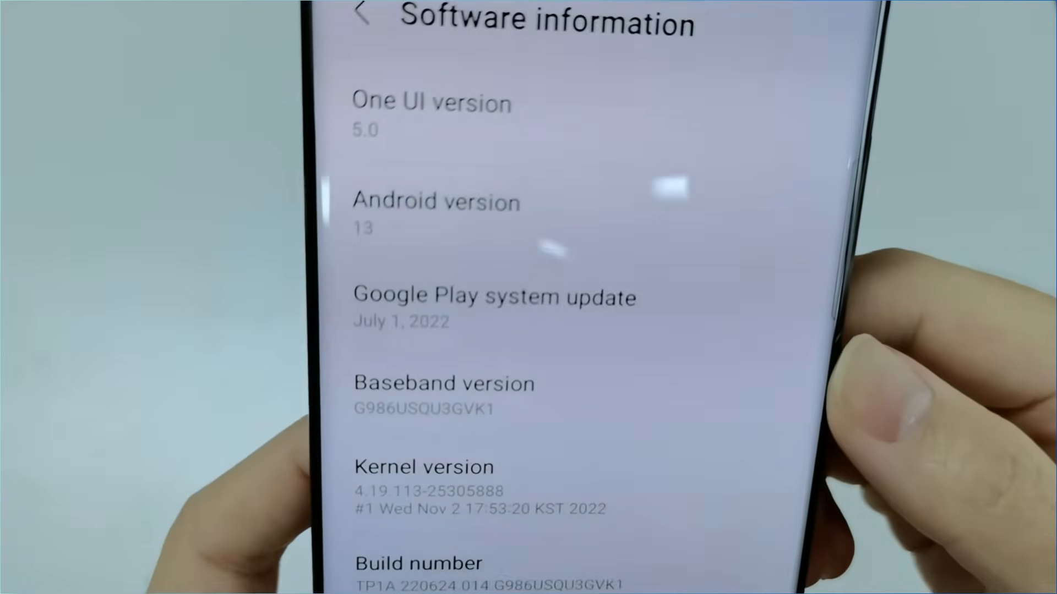